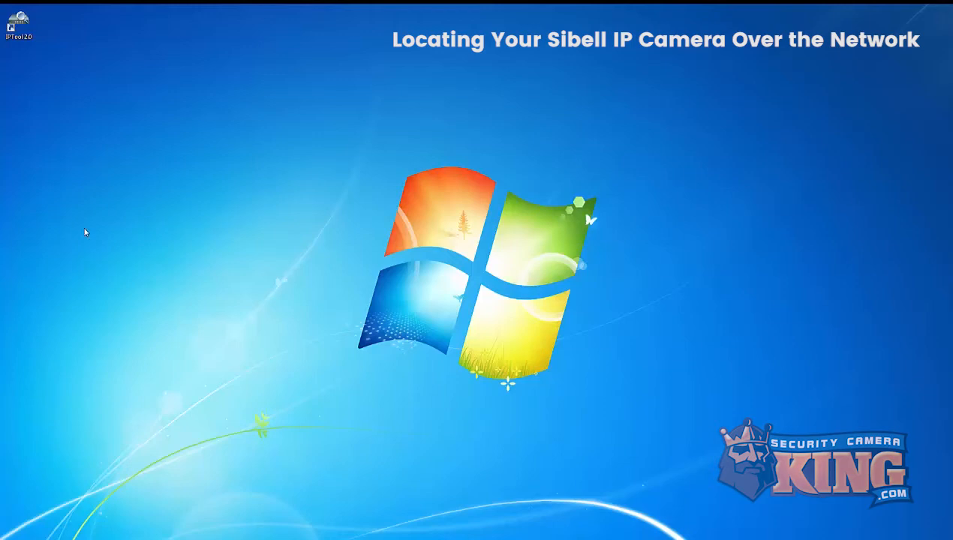
Launch IP Tool 2.0 from its desktop shortcut to open Device Network Search.
{"action": "left_click", "coordinate": [18, 22]}
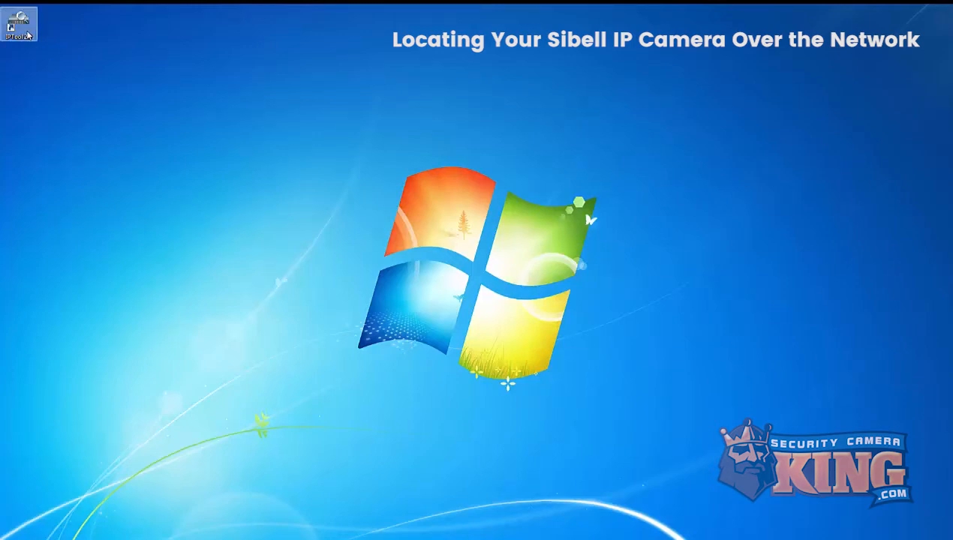
{"action": "double_click", "coordinate": [18, 22]}
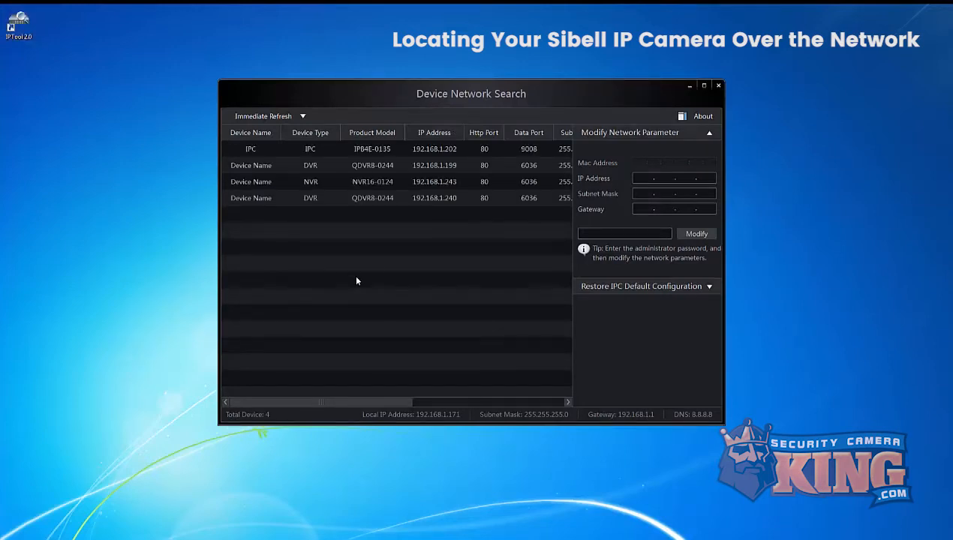
{"action": "mouse_move", "coordinate": [363, 282]}
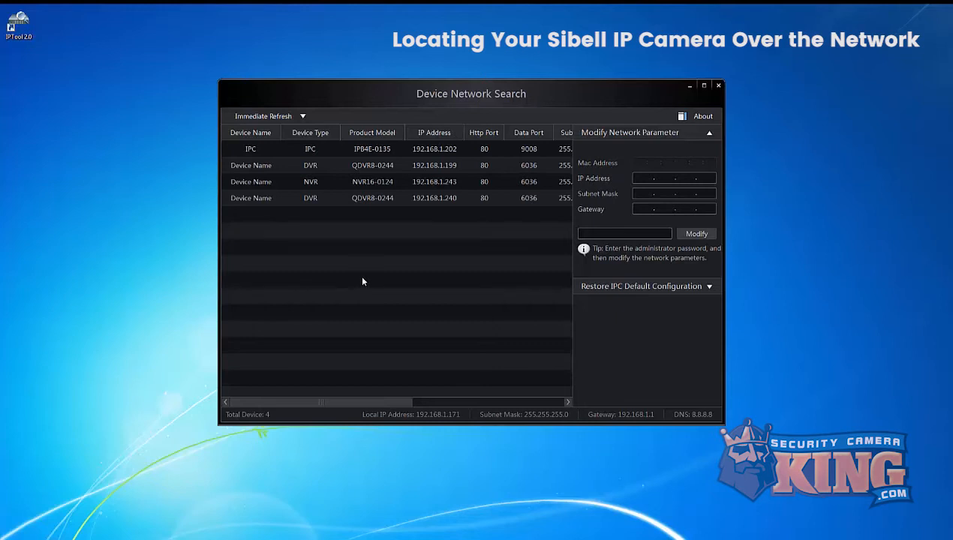
Select the IPC camera row so its network parameters load into the modify panel.
{"action": "left_click", "coordinate": [249, 149]}
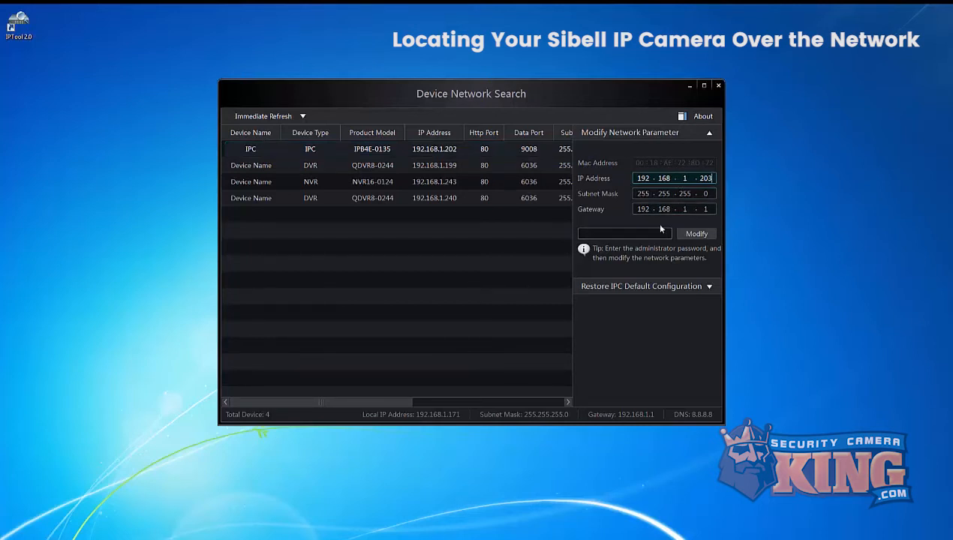
Enter the admin password, apply the change, and refresh until the IPC shows at 192.168.1.203.
{"action": "type", "text": "•••"}
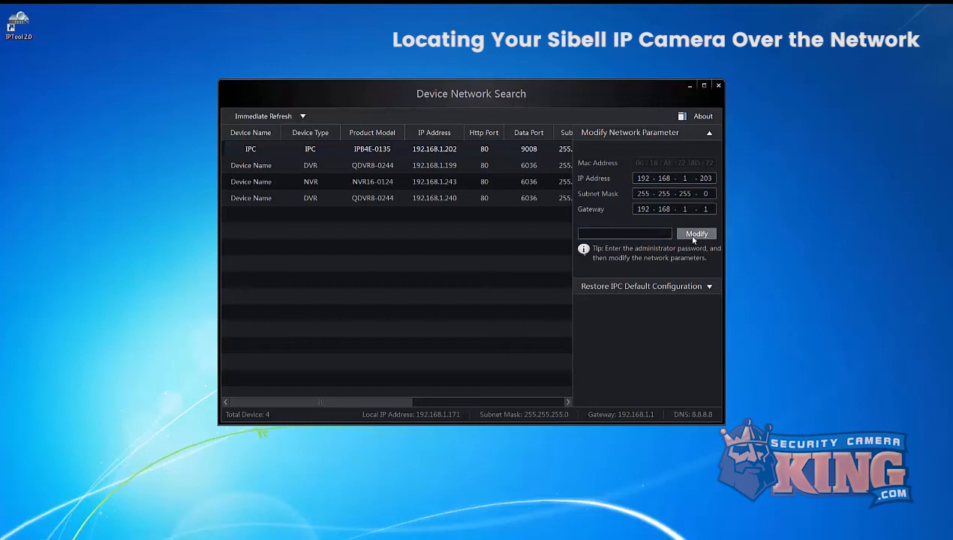
{"action": "left_click", "coordinate": [262, 115]}
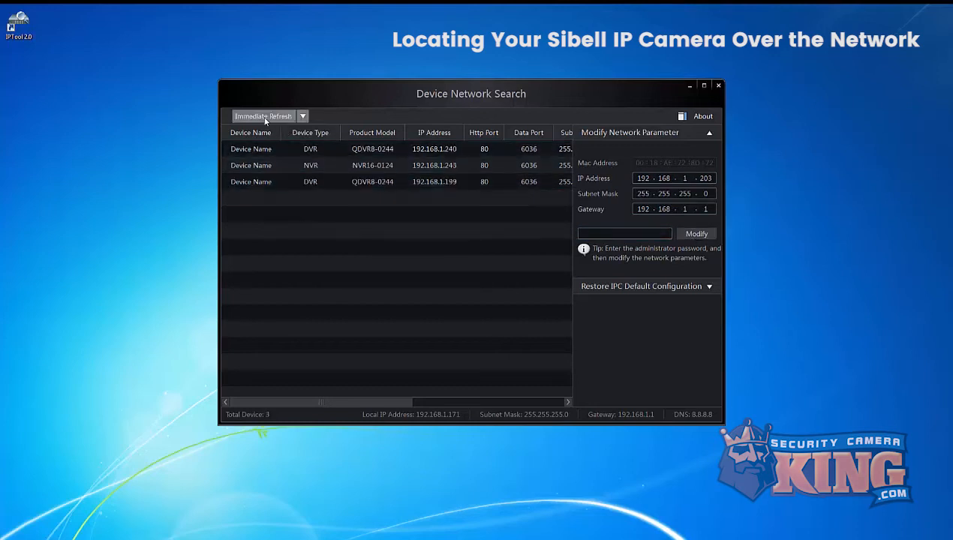
{"action": "left_click", "coordinate": [263, 116]}
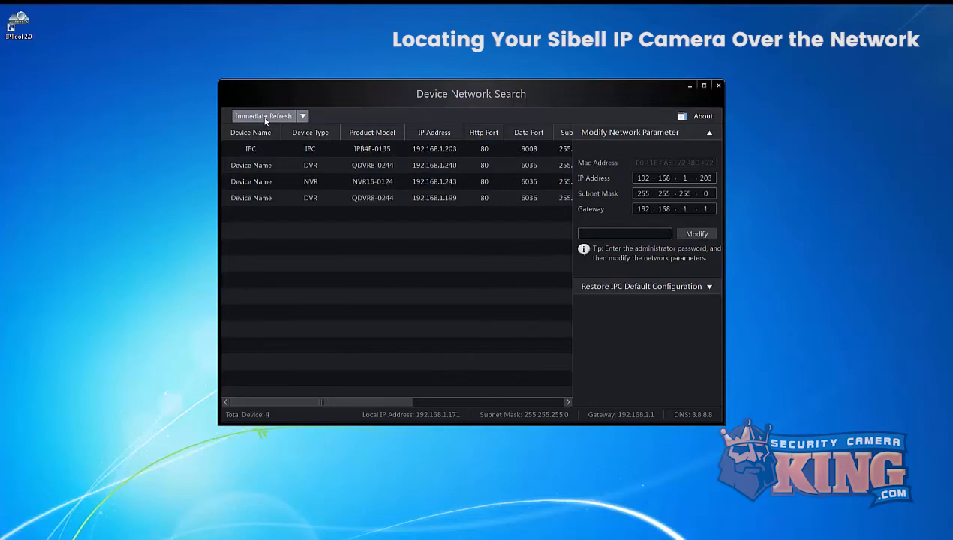
{"action": "left_click", "coordinate": [262, 116]}
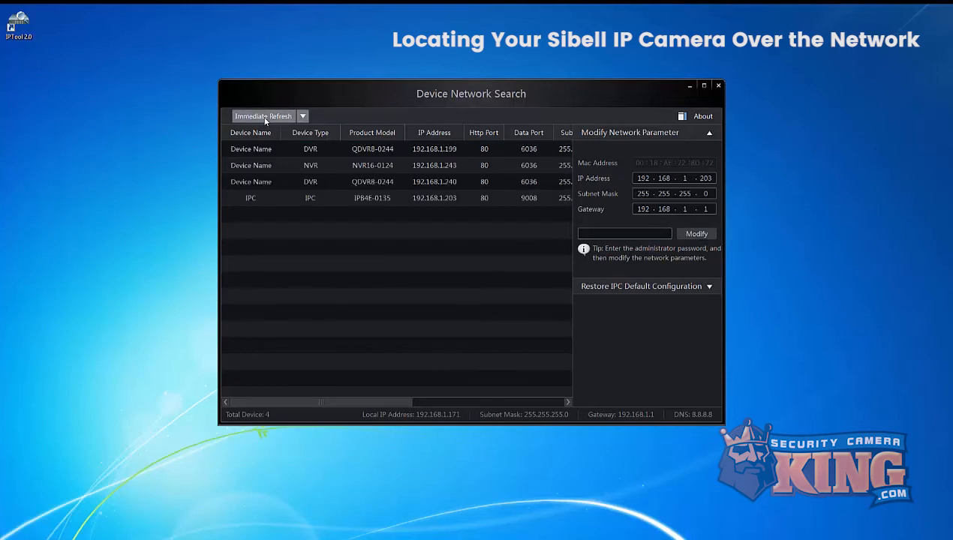
{"action": "left_click", "coordinate": [434, 198]}
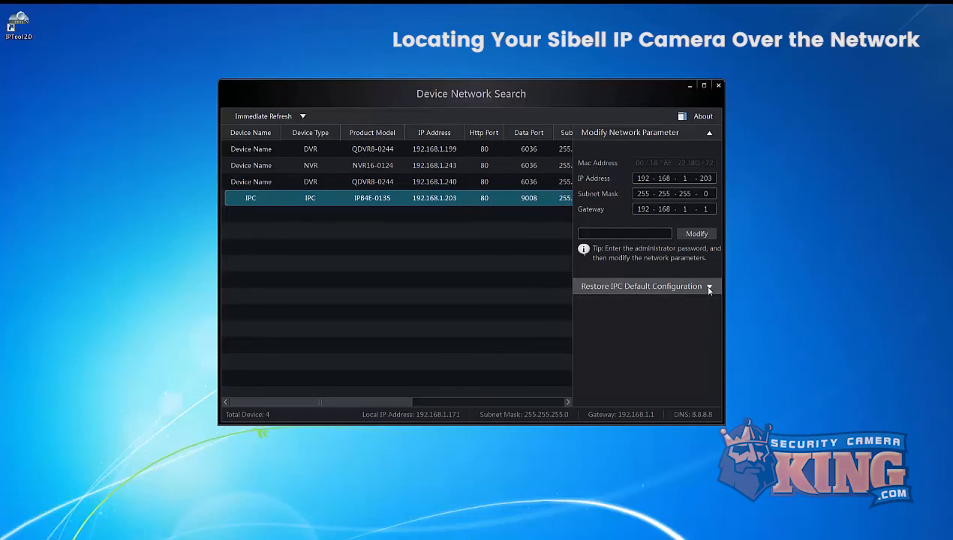
Restore the IPC default configuration using the password and MAC 00:18:A…AE72, confirming success.
{"action": "left_click", "coordinate": [708, 285]}
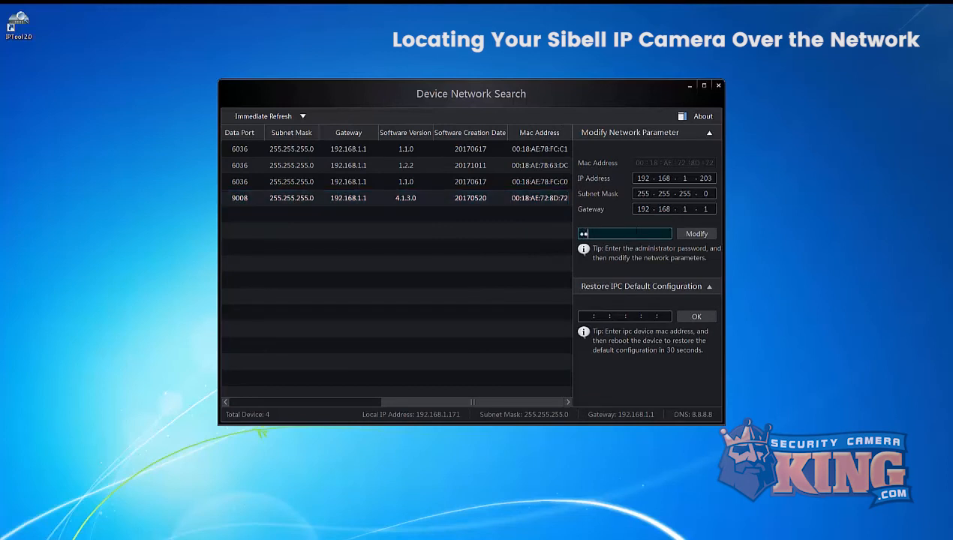
{"action": "type", "text": "••••••"}
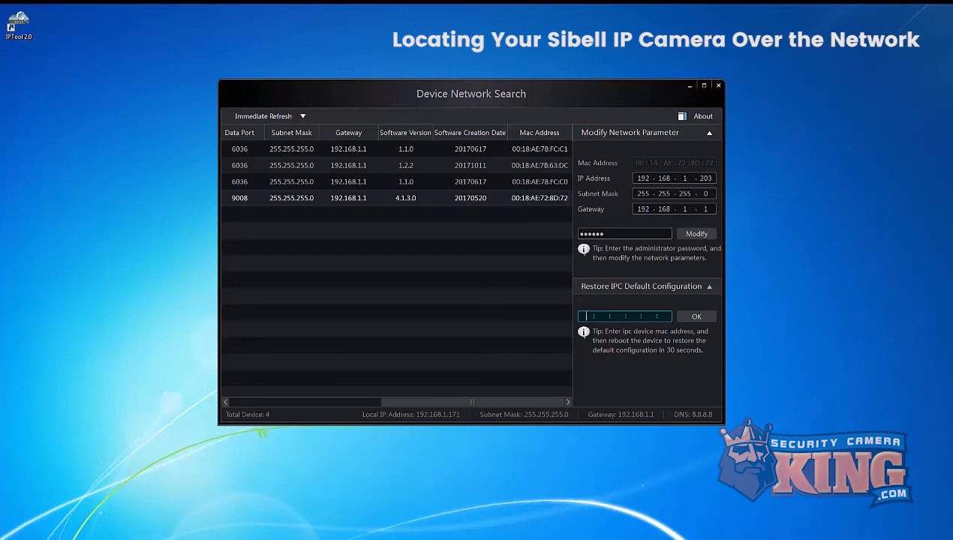
{"action": "type", "text": "00:18:A"}
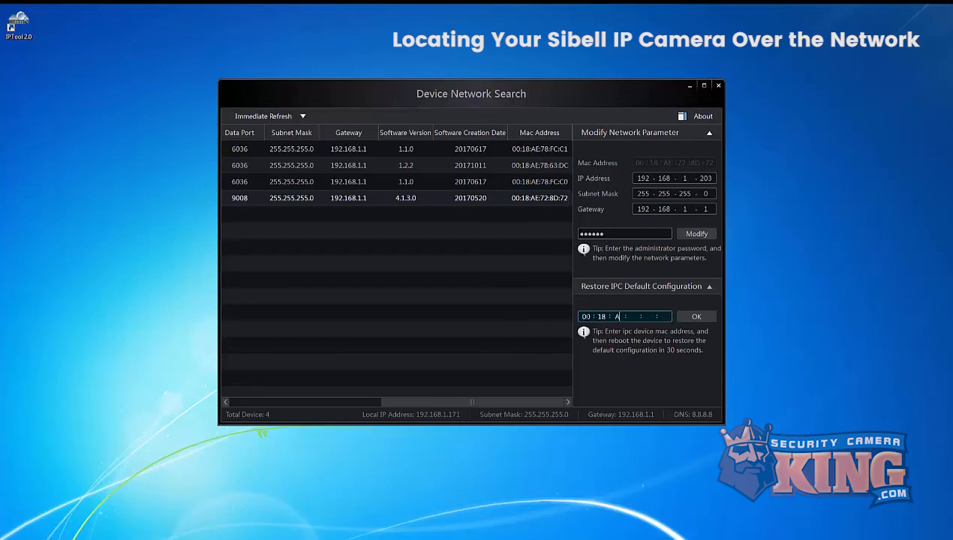
{"action": "type", "text": "AE72"}
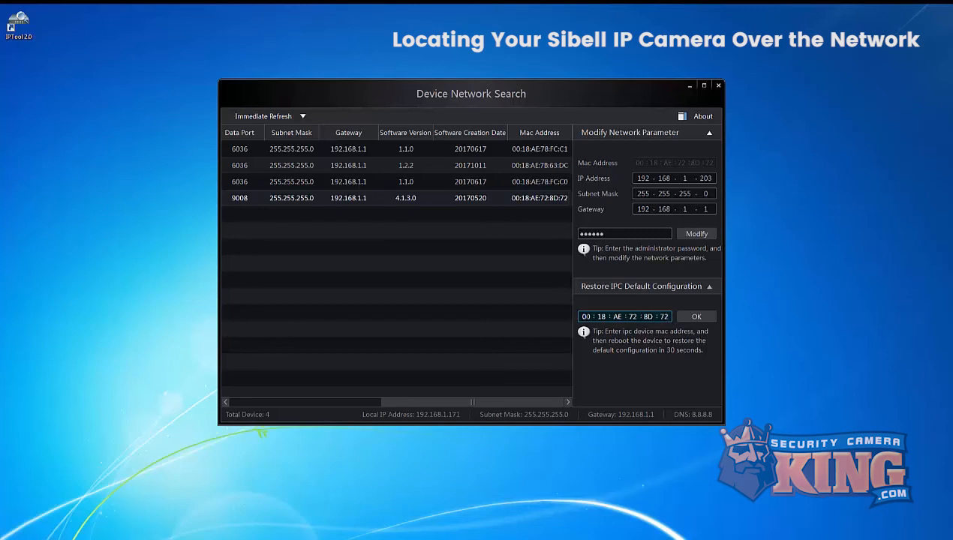
{"action": "left_click", "coordinate": [696, 315]}
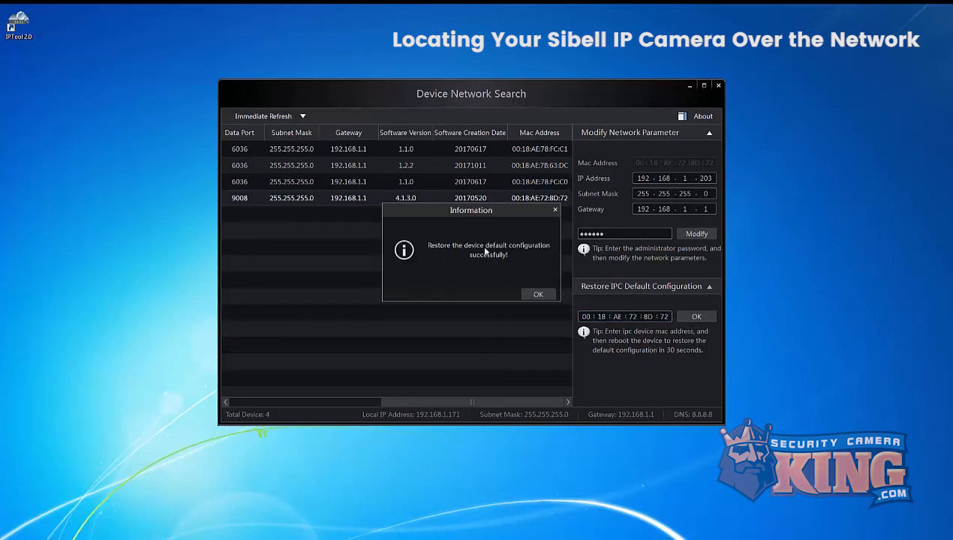
{"action": "left_click", "coordinate": [537, 293]}
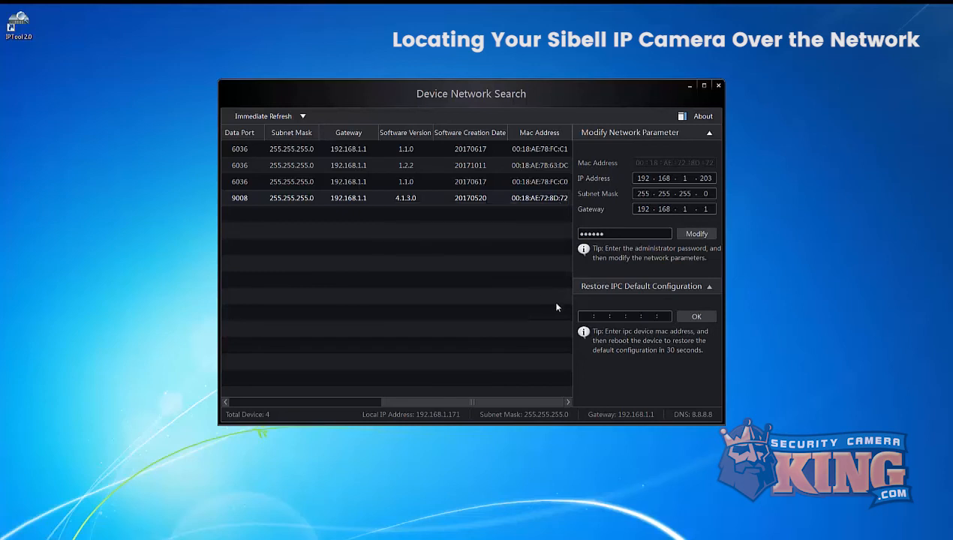